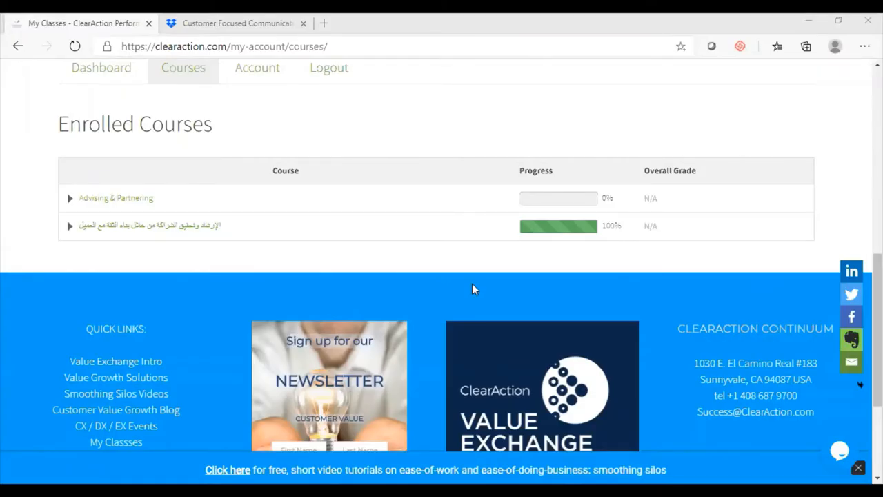
mouse_move(27, 160)
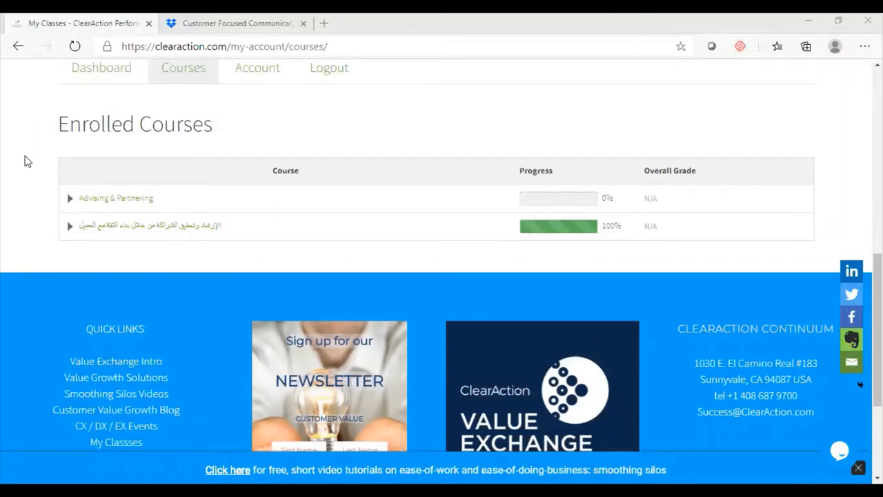
mouse_move(163, 234)
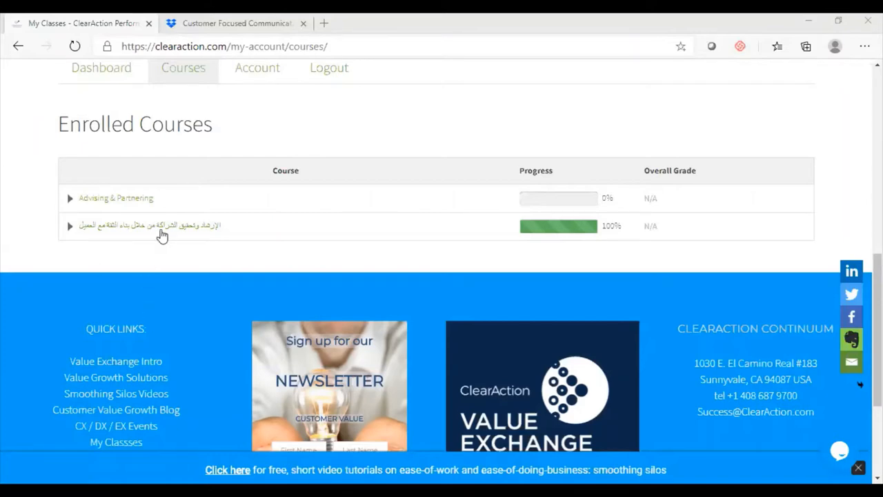
Step: Expand the Arabic trust course row and enter Unit 1 under Module 1
left_click(69, 226)
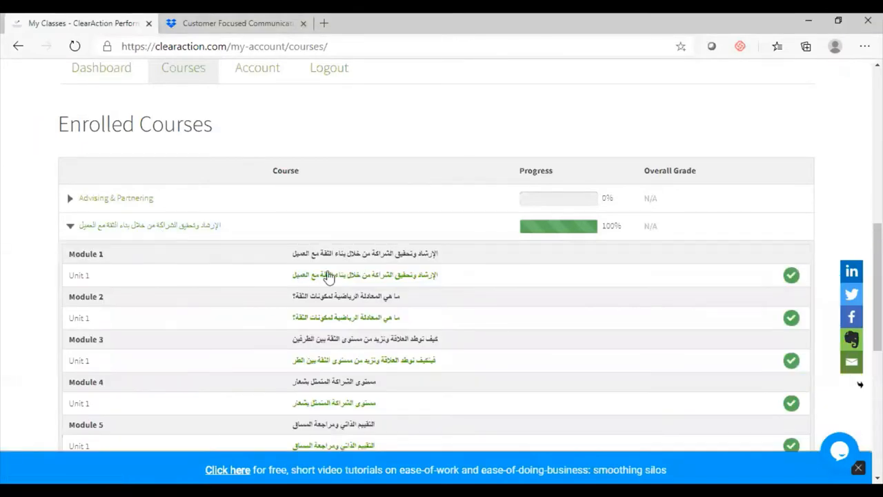
left_click(364, 275)
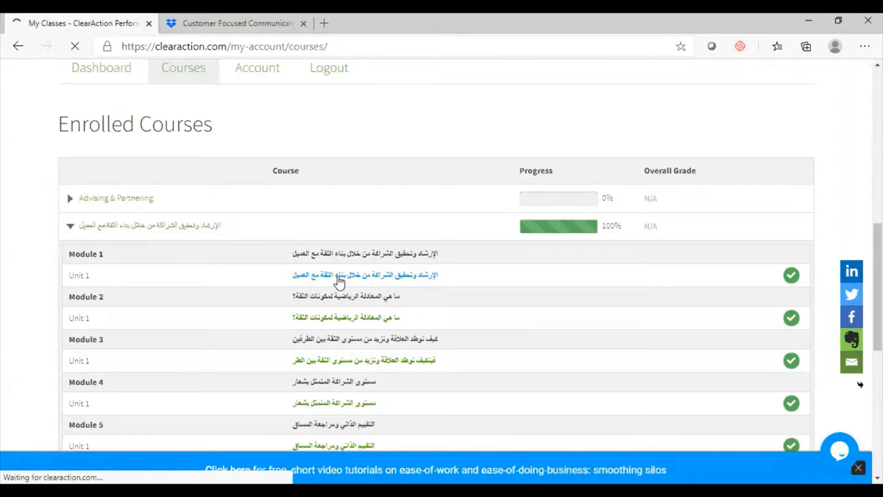
left_click(365, 275)
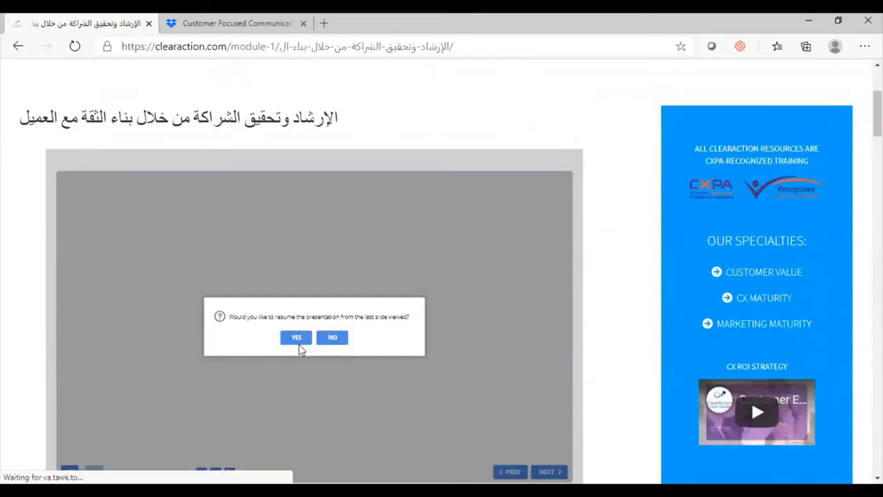
Step: Resume the presentation, then page back with PREV to the customer-focused communication title slide
left_click(331, 337)
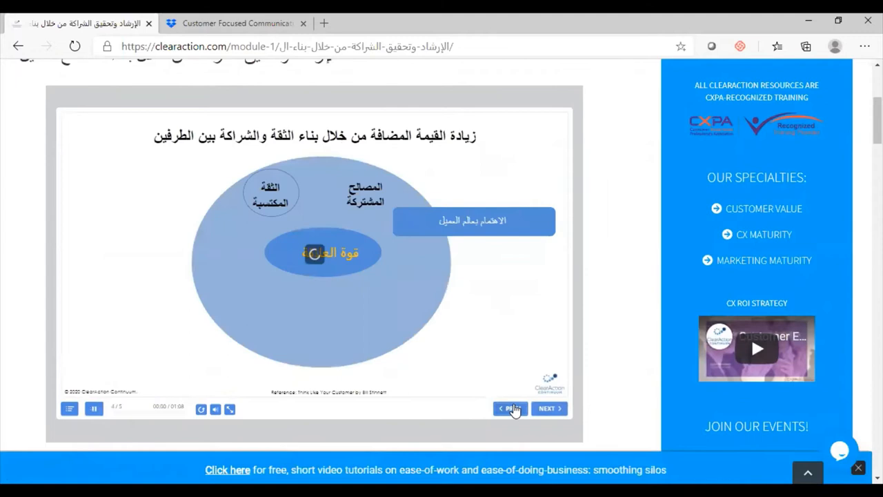
left_click(509, 408)
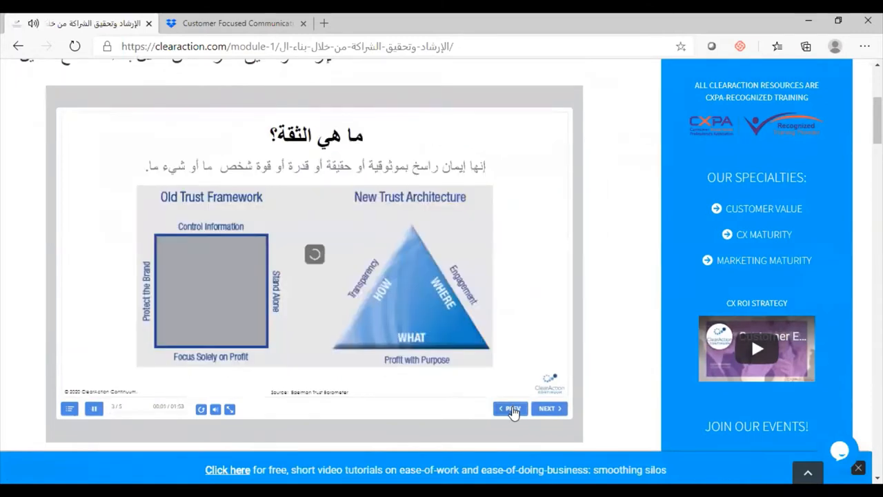
left_click(546, 408)
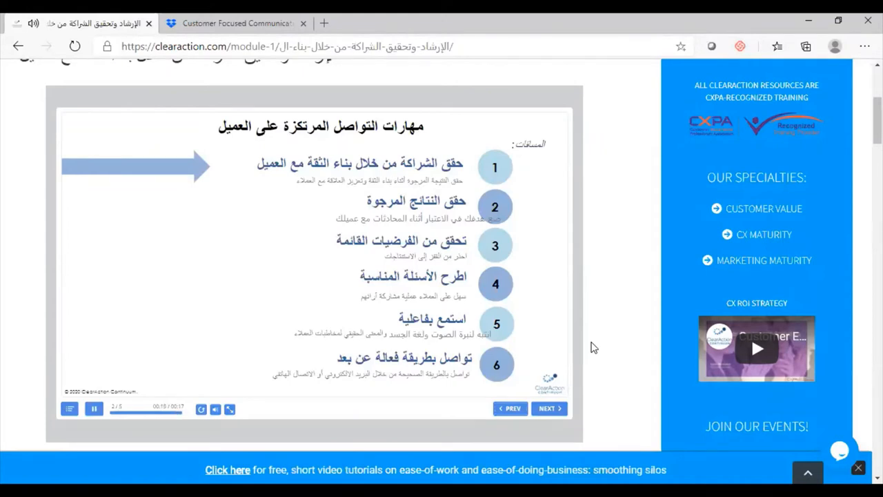
left_click(94, 409)
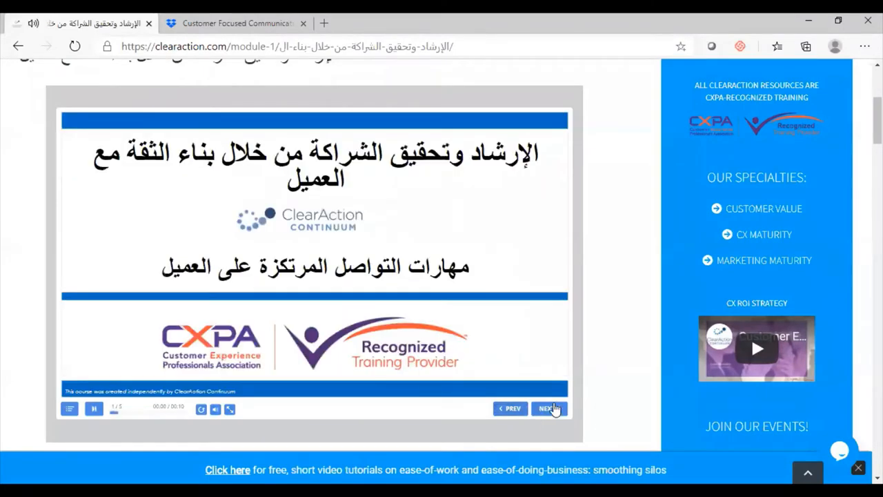
Step: Advance with NEXT through the skills, agenda and trust framework slides to the 'What is trust?' reflection slide
left_click(549, 408)
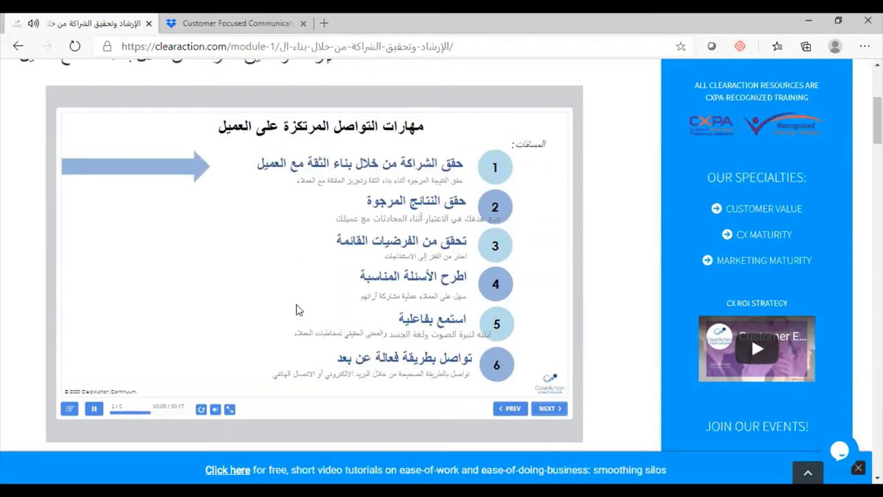
mouse_move(474, 382)
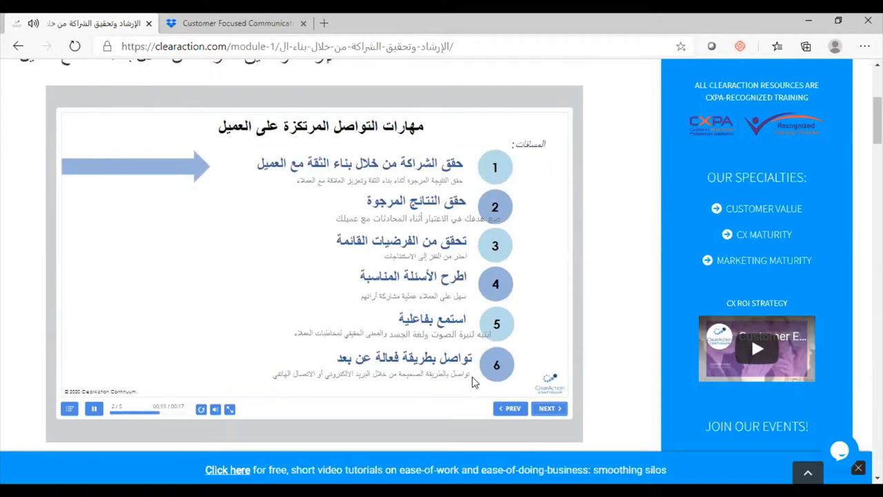
mouse_move(483, 381)
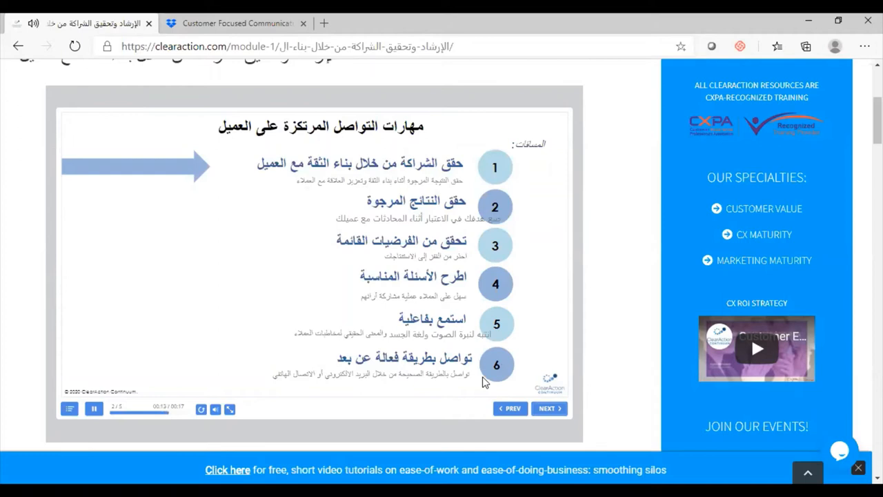
left_click(546, 409)
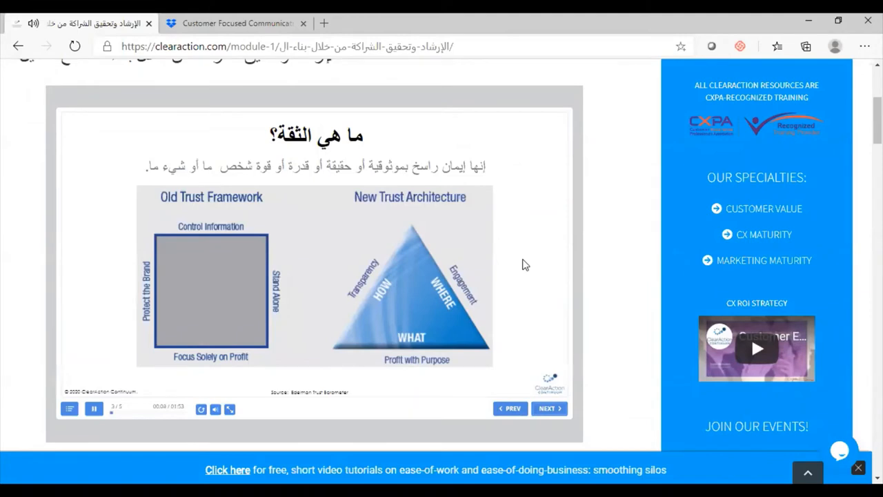
left_click(549, 408)
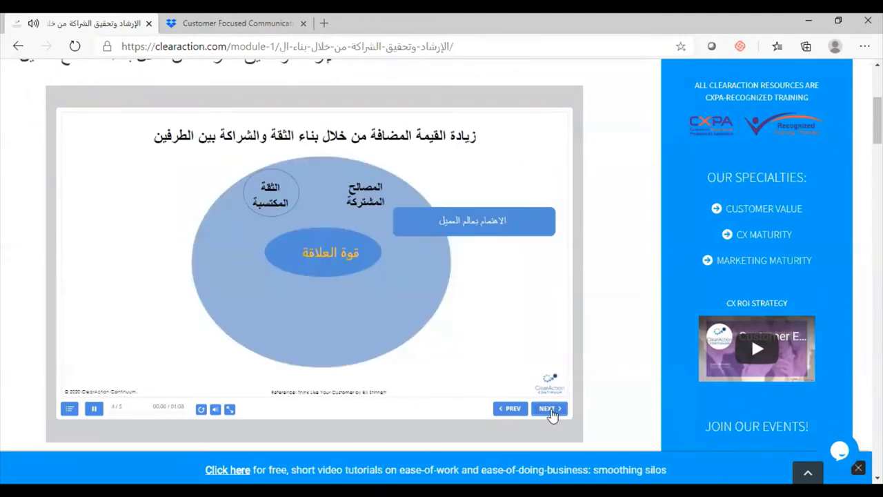
left_click(549, 408)
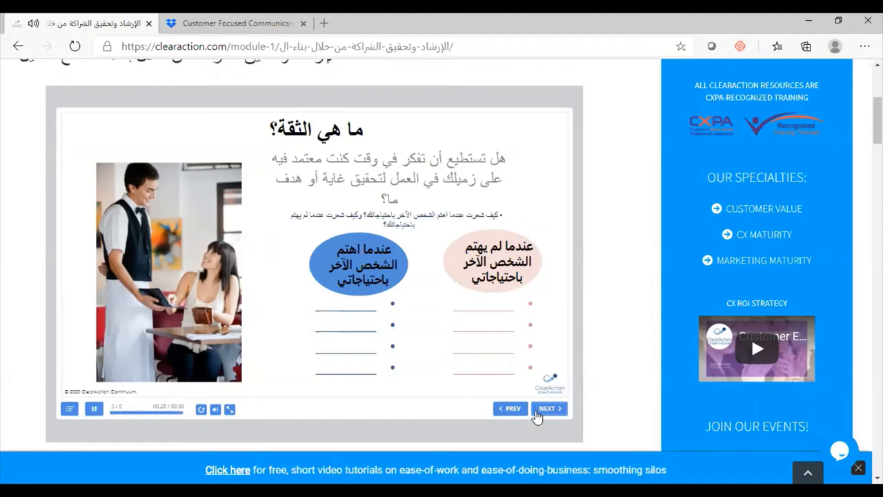
Step: Finish the last slide to reveal the four trust reflection questions with their submitted answers
left_click(94, 409)
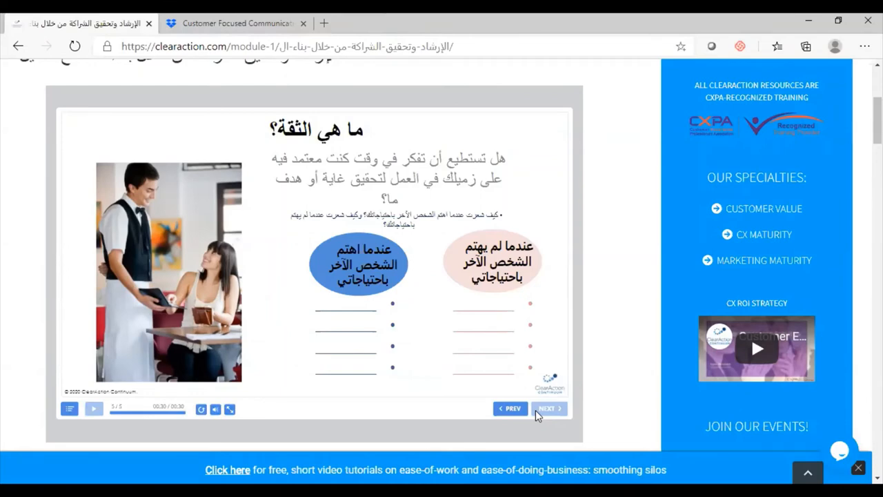
left_click(546, 409)
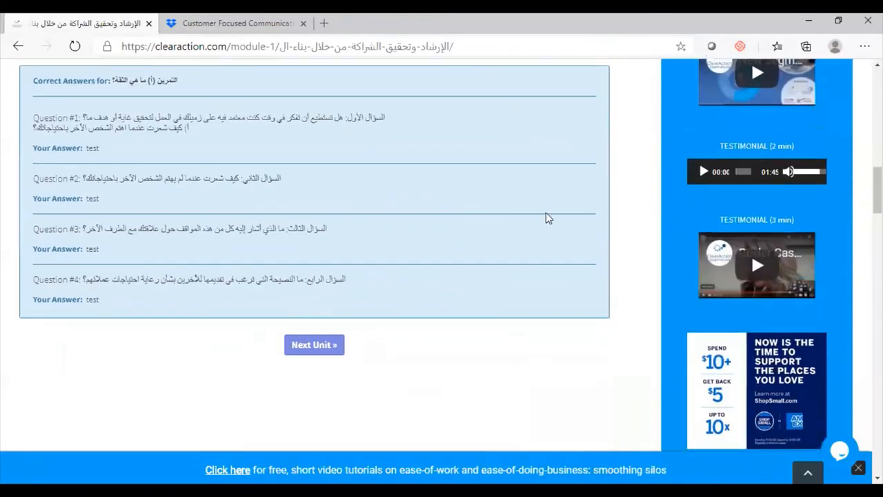
mouse_move(265, 325)
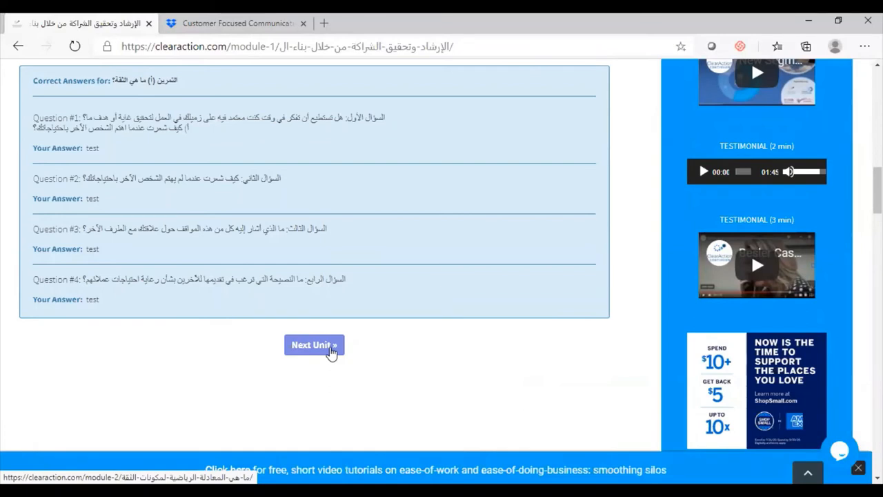
mouse_move(328, 359)
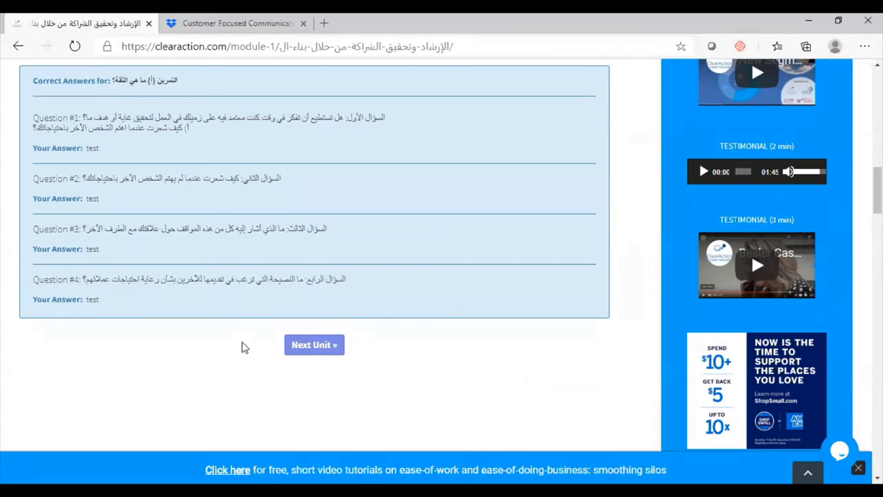
mouse_move(242, 354)
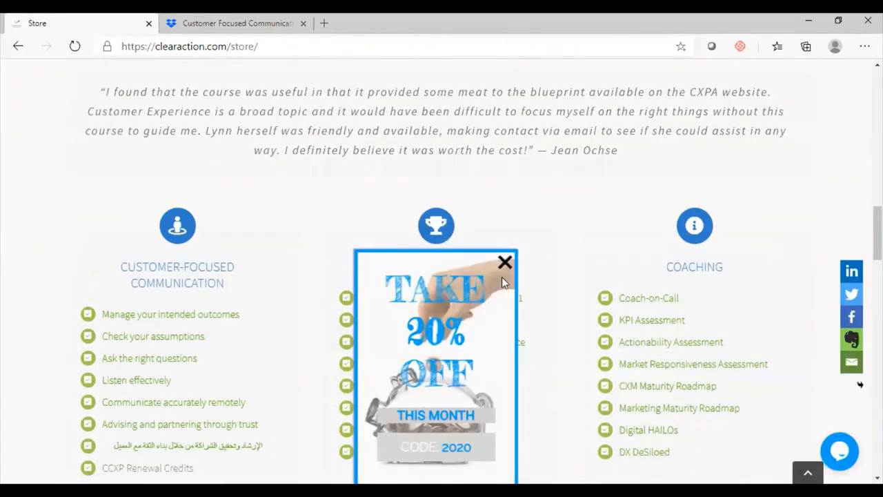
Step: Dismiss the 20% off popup and bring the Customer-Focused Communication, Best Practices and Coaching columns into view
left_click(505, 262)
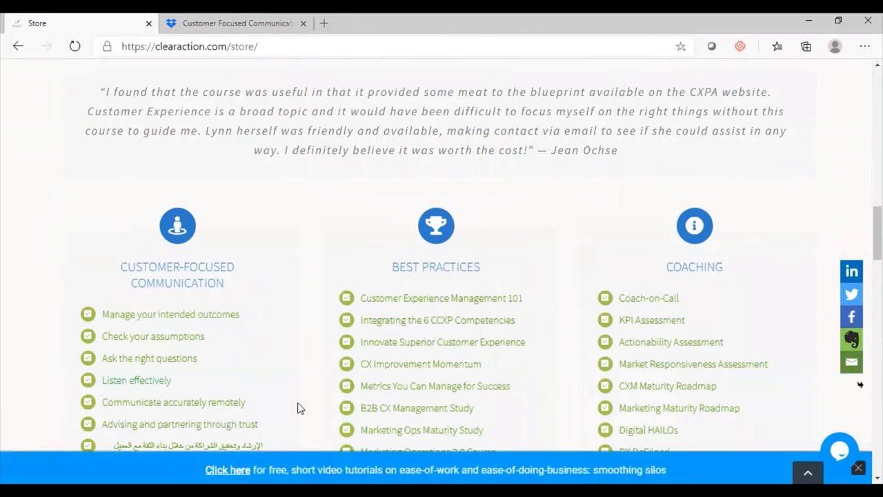
mouse_move(334, 214)
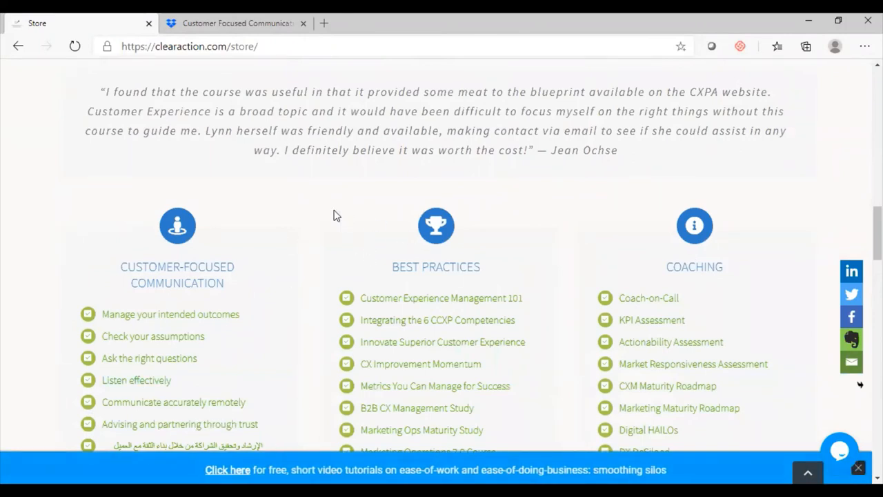
scroll("down", 3)
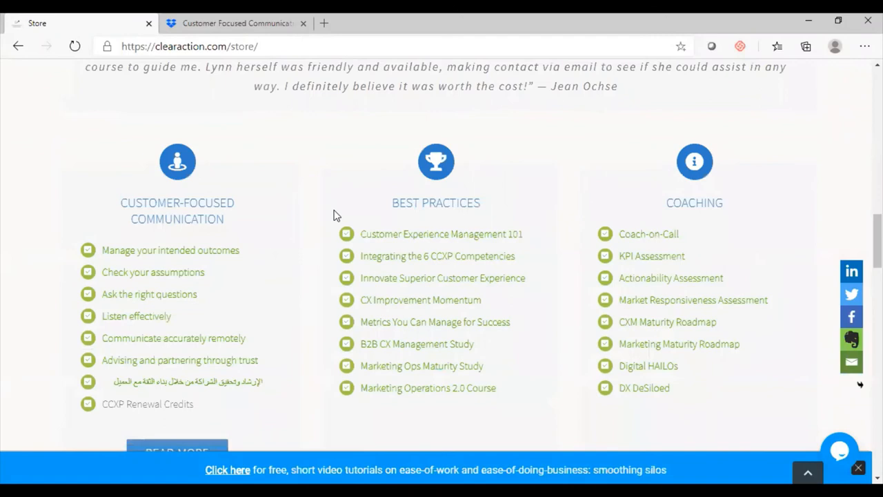
mouse_move(328, 218)
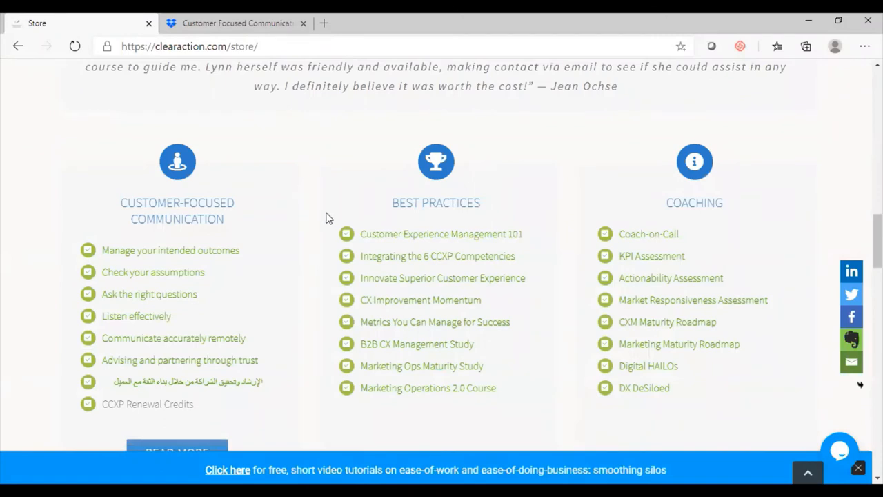
mouse_move(527, 209)
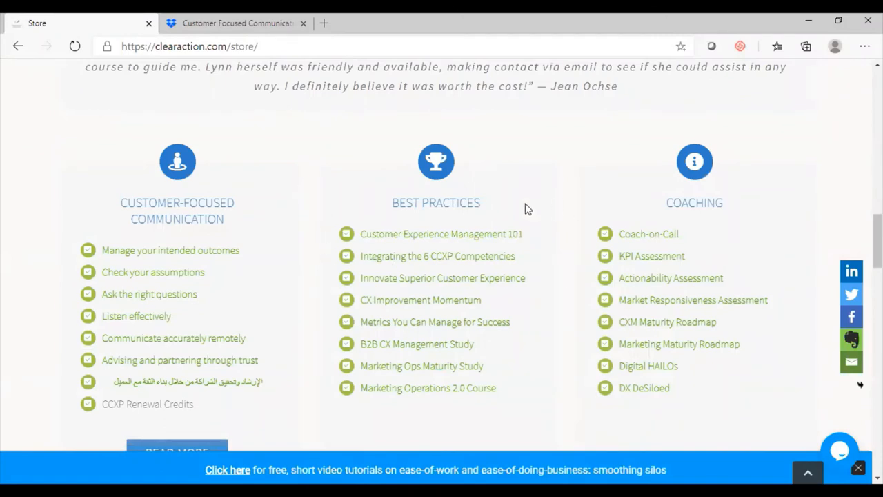
scroll("down", 3)
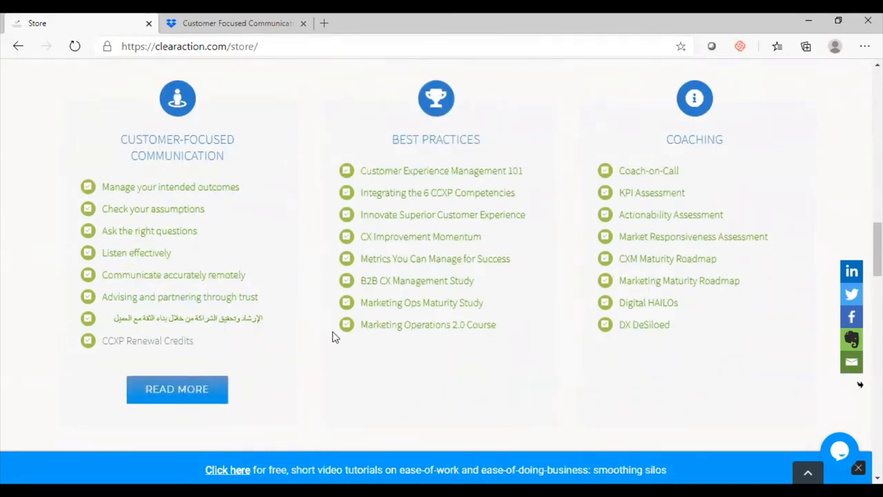
mouse_move(394, 366)
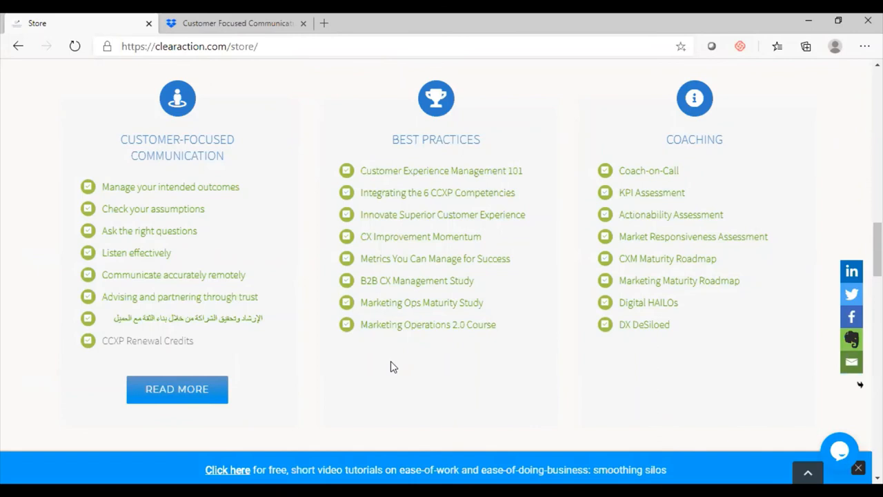
mouse_move(204, 335)
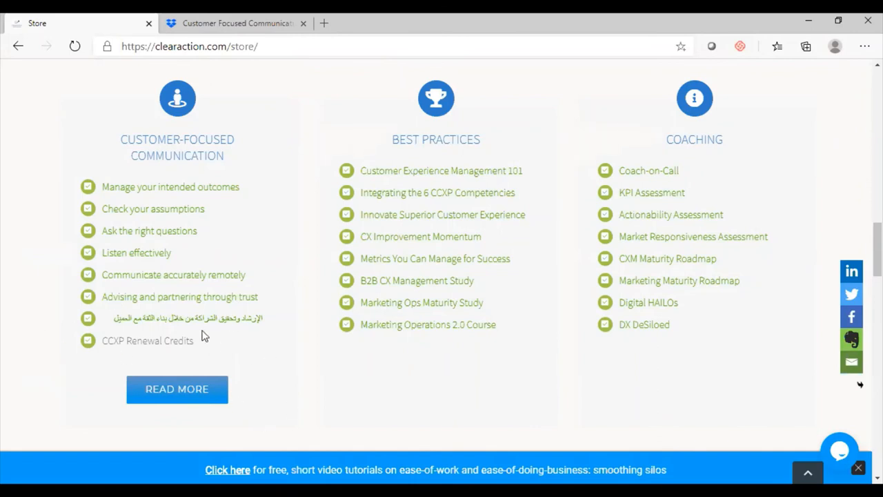
mouse_move(274, 356)
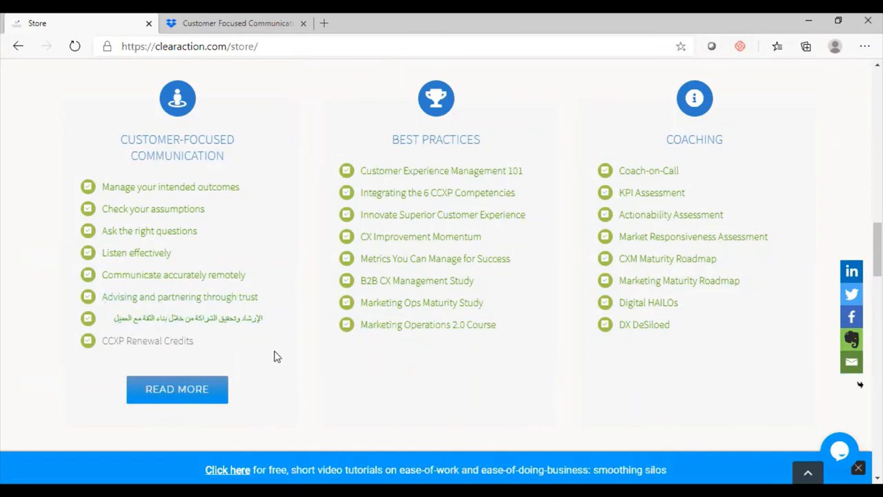